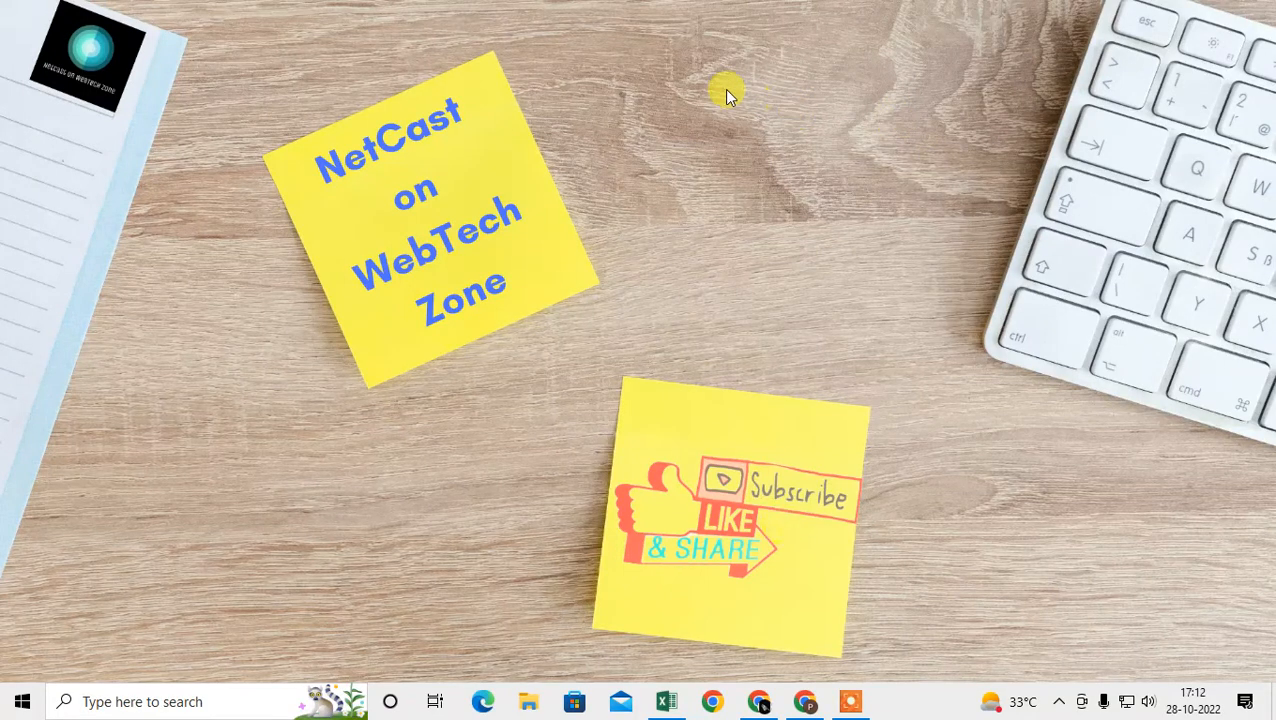
Refresh the desktop from its context menu, then dismiss the menu again
right_click(728, 90)
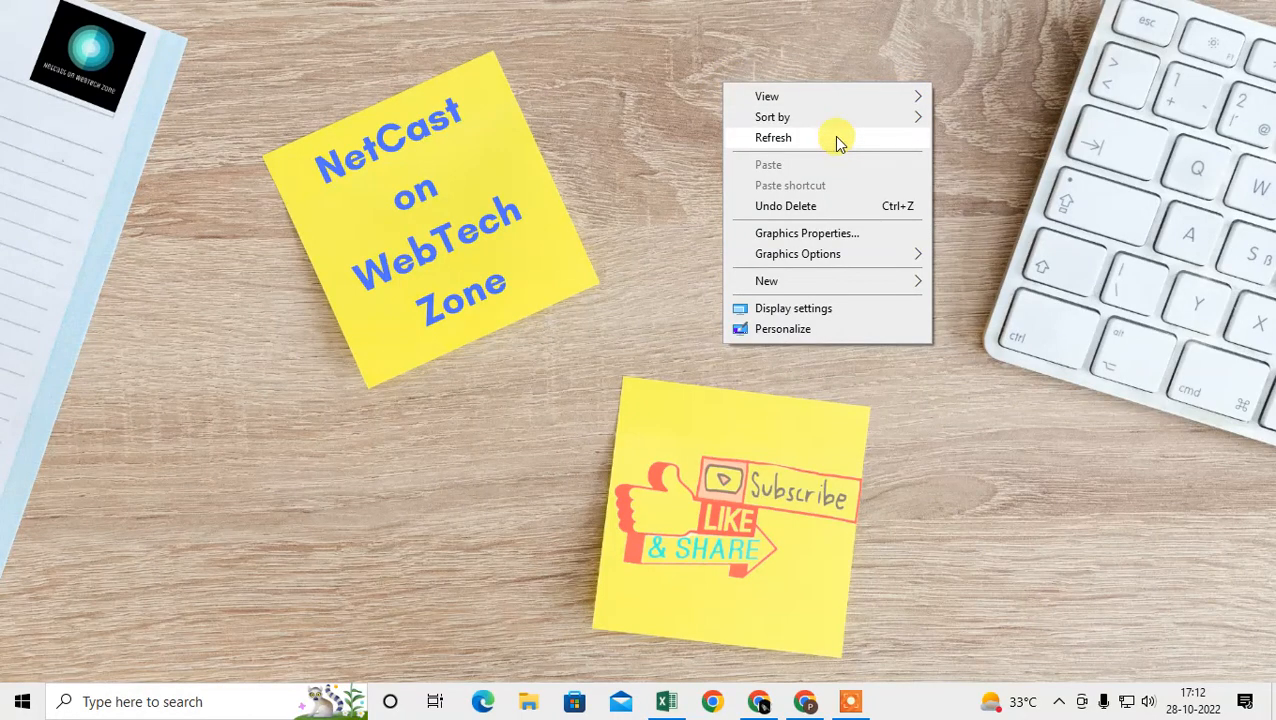
mouse_move(868, 144)
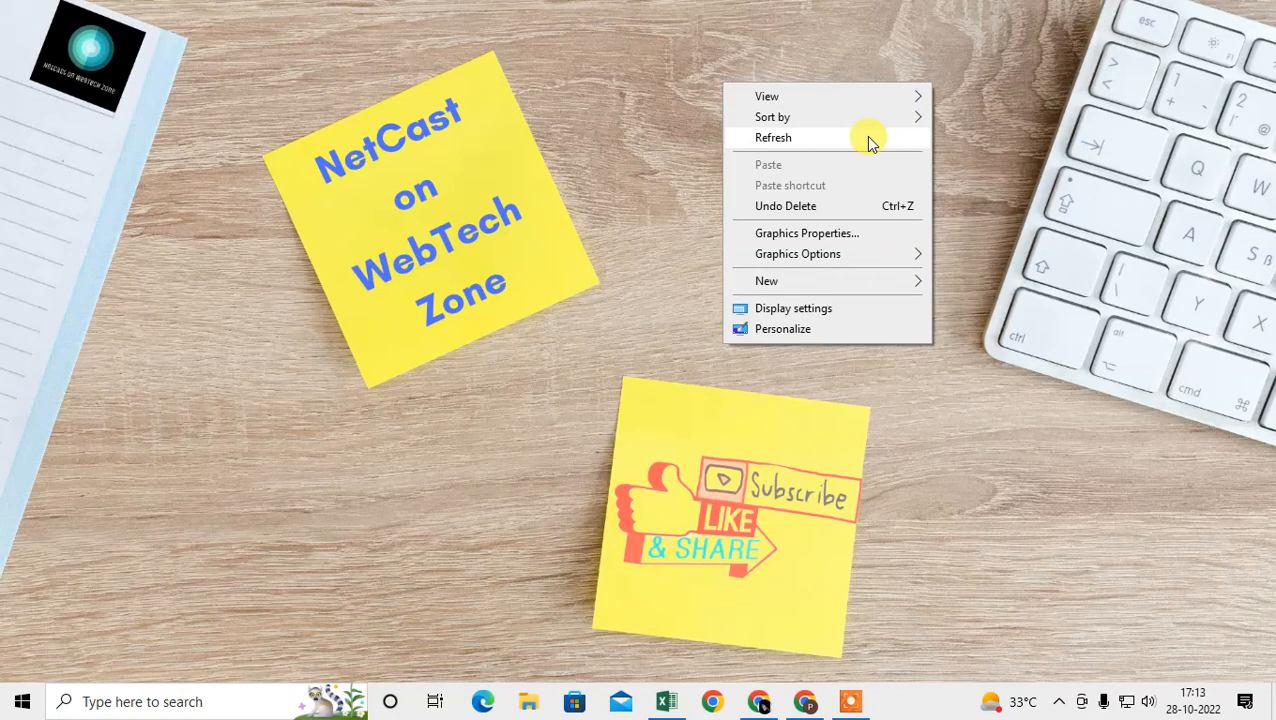
left_click(772, 136)
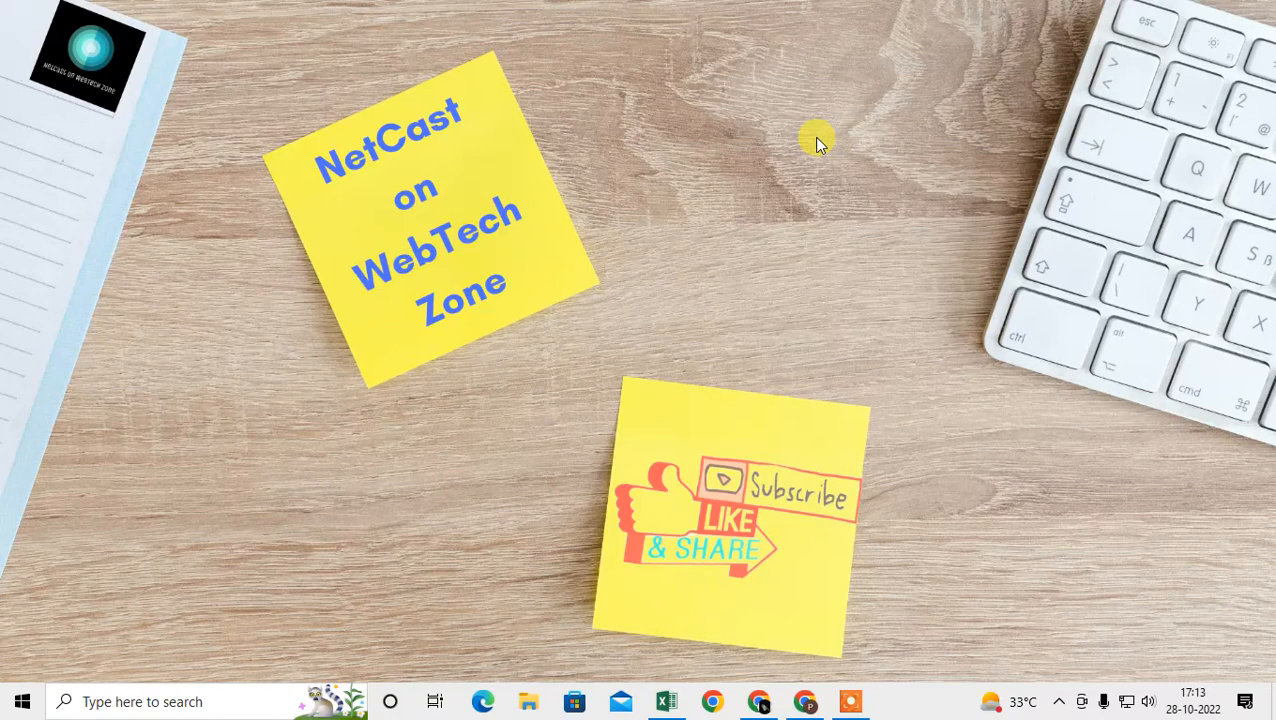
right_click(816, 140)
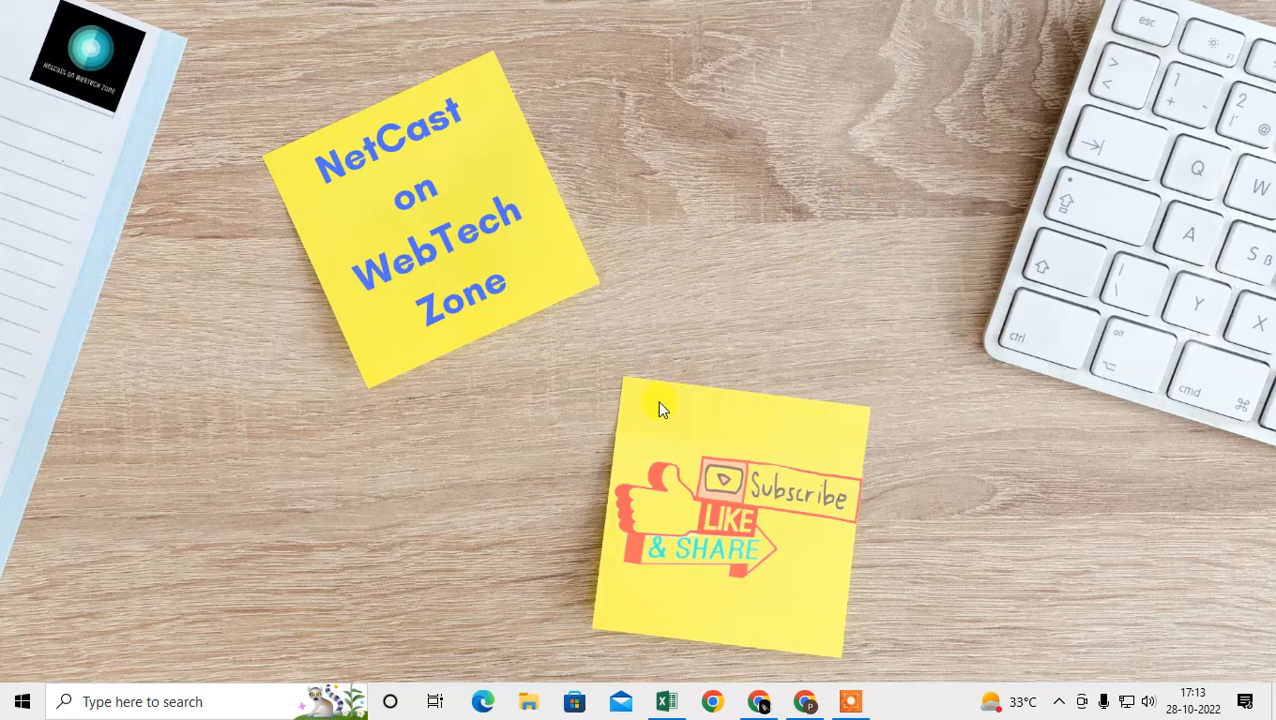
right_click(660, 410)
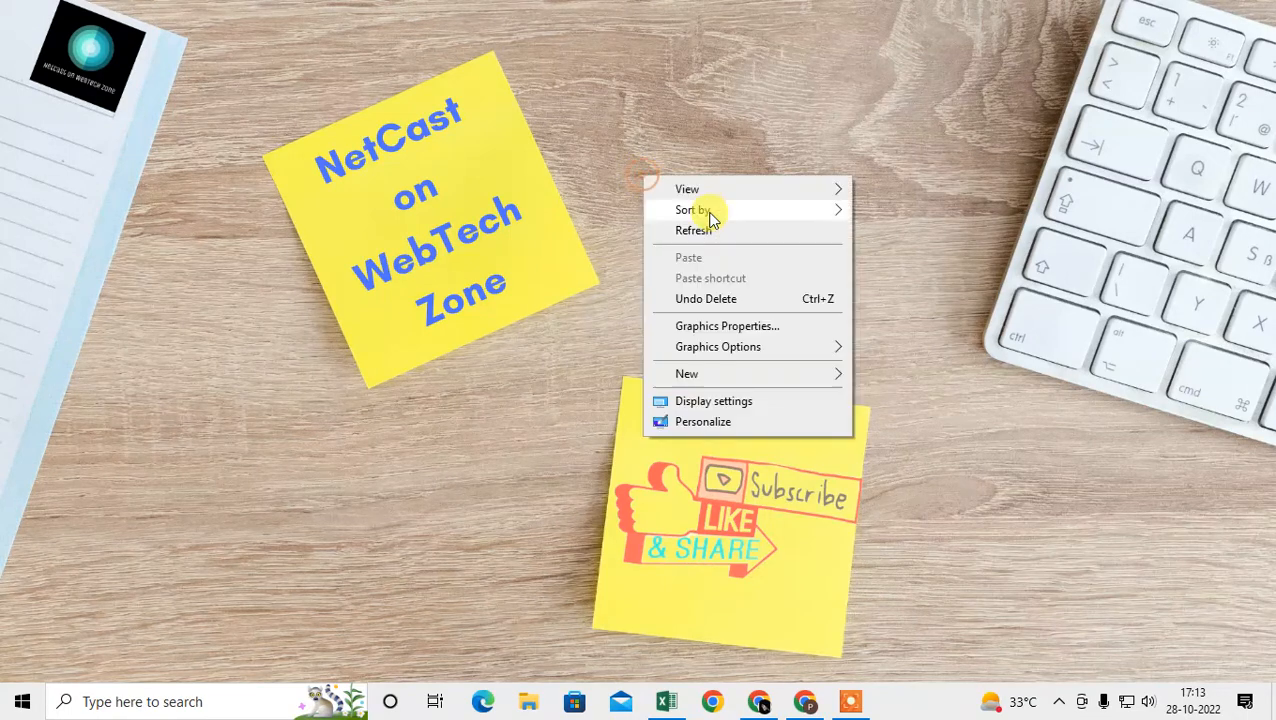
left_click(724, 520)
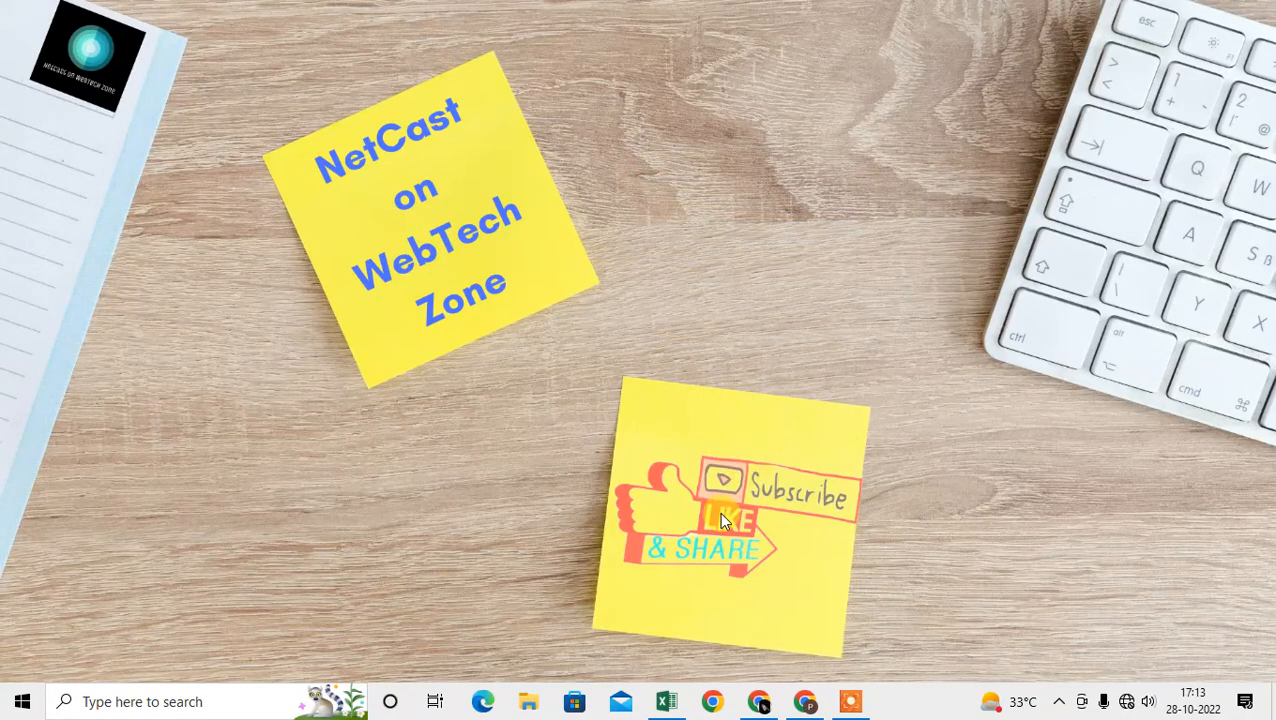
mouse_move(756, 340)
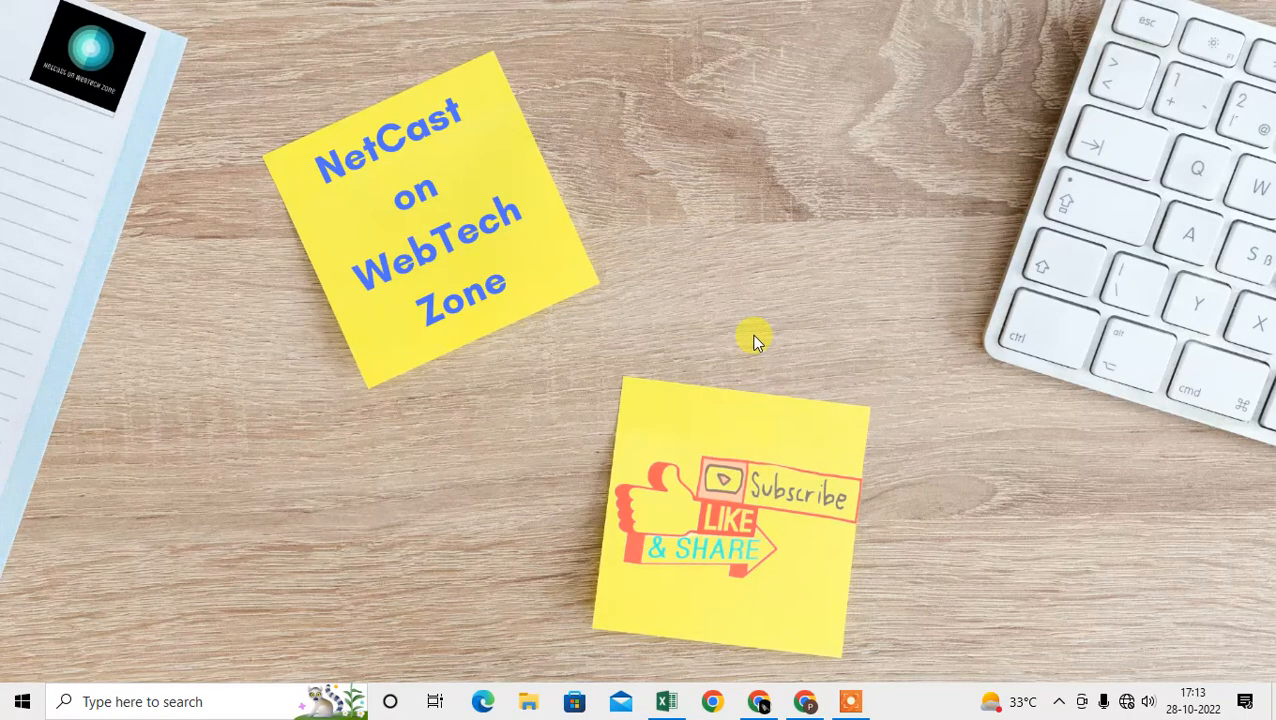
Launch Google Chrome and bring up its three-dot main menu
left_click(710, 702)
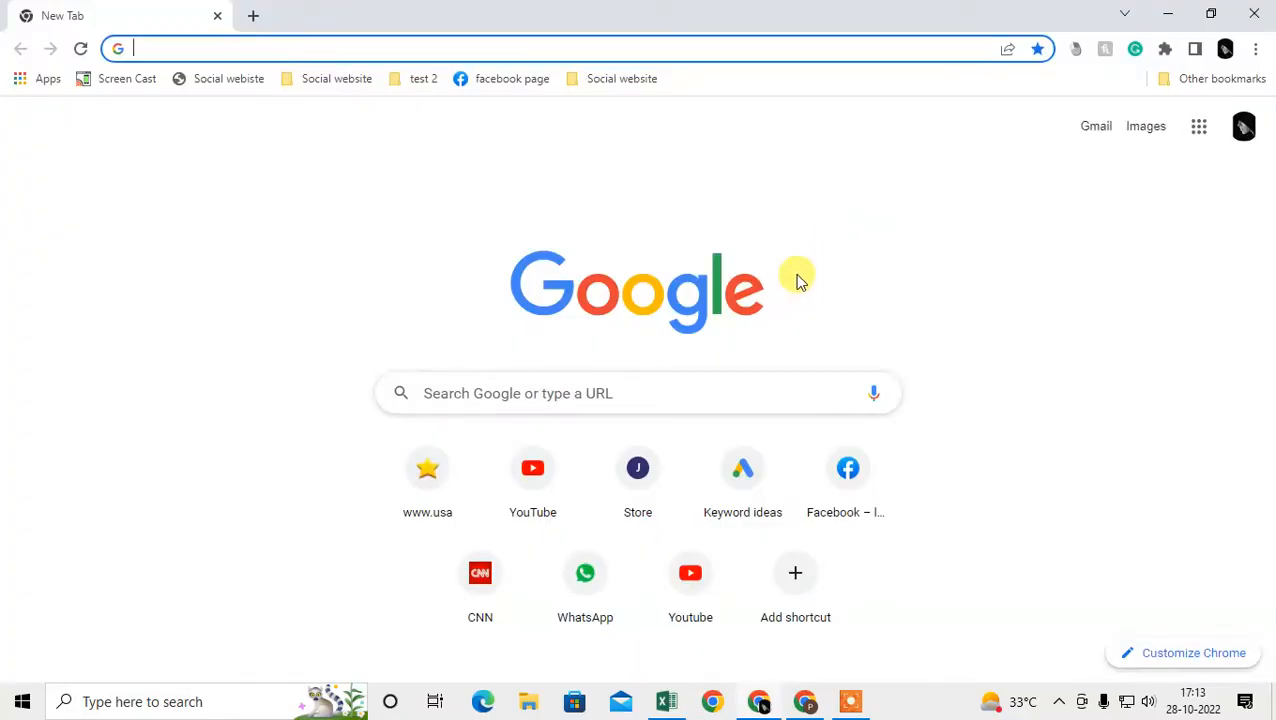
mouse_move(278, 208)
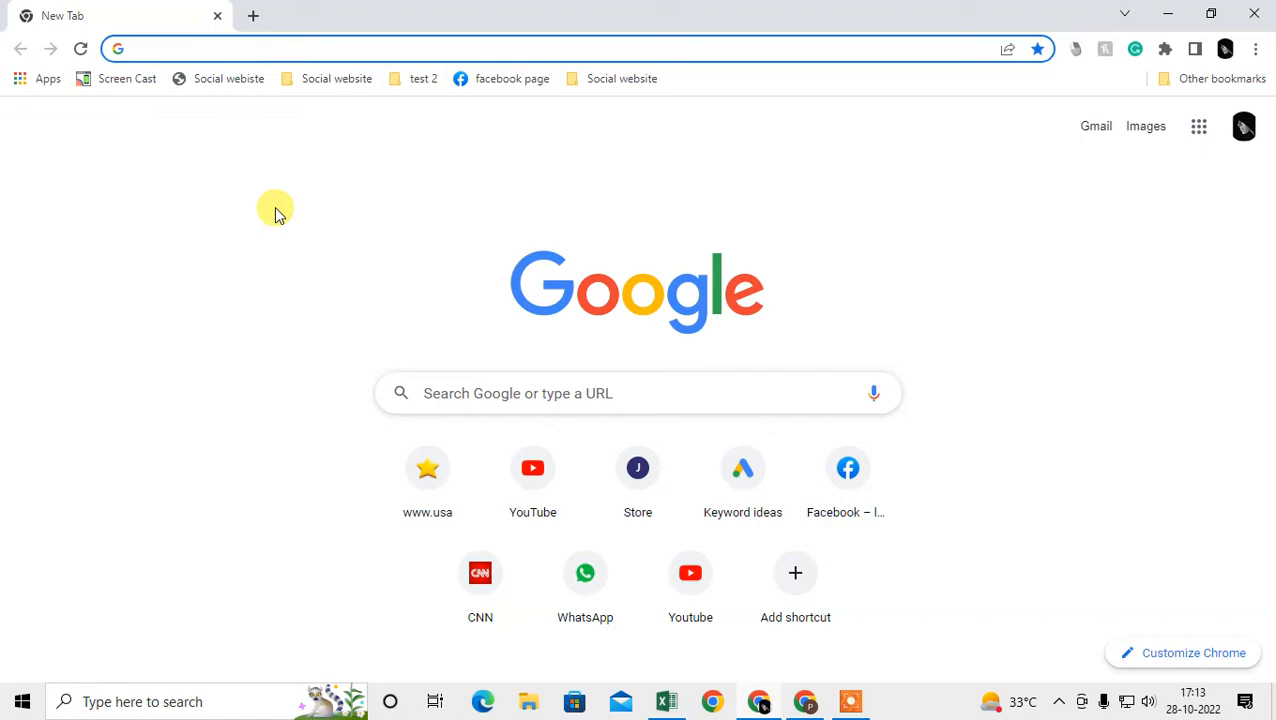
mouse_move(1256, 48)
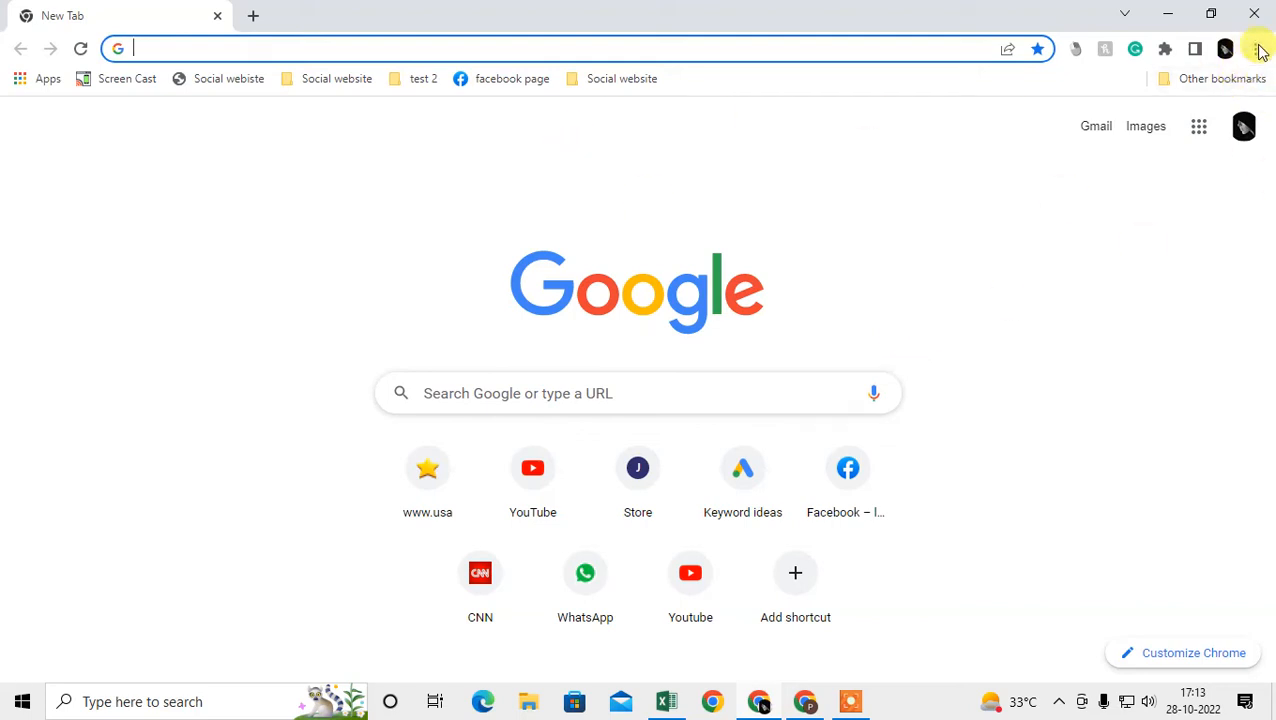
left_click(1262, 48)
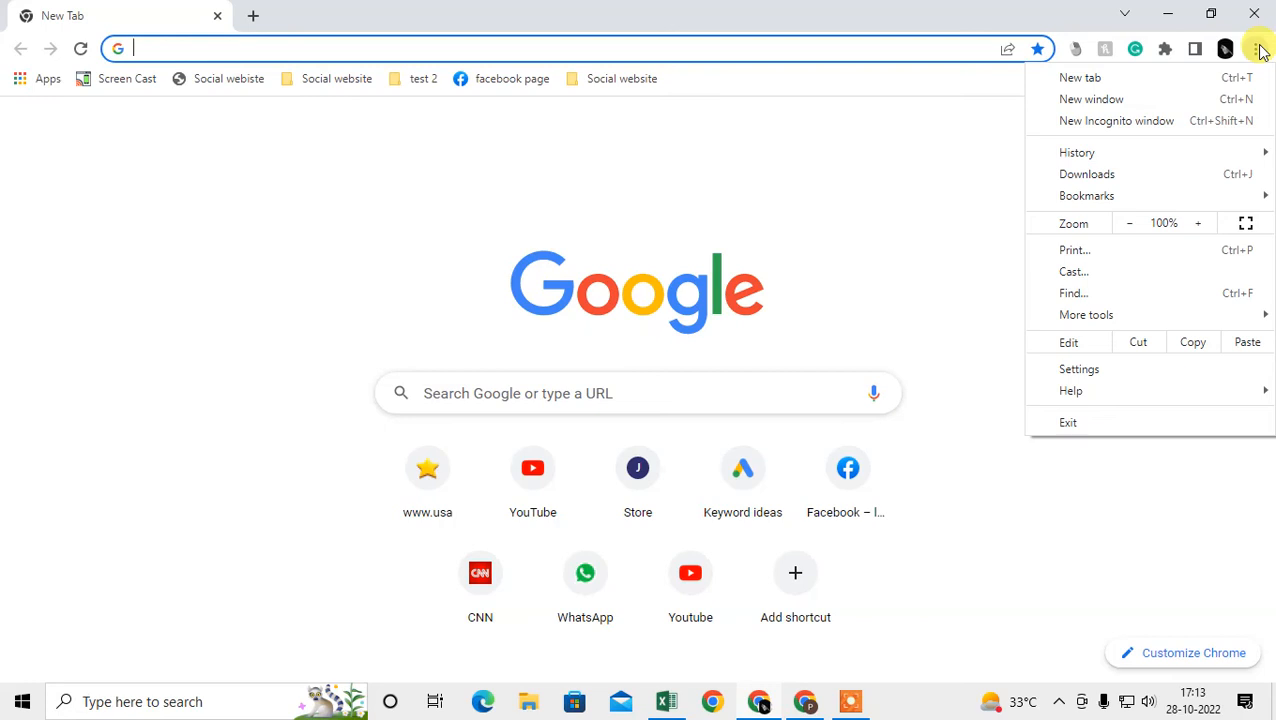
mouse_move(1108, 374)
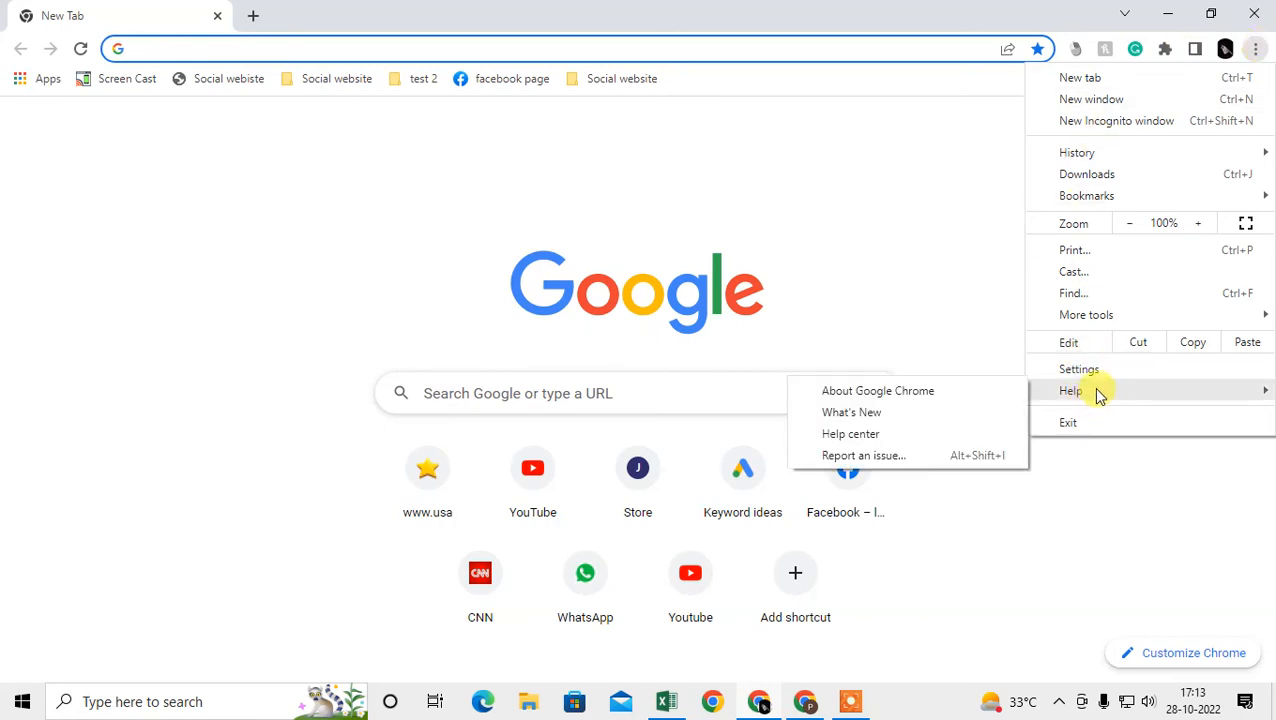
mouse_move(880, 390)
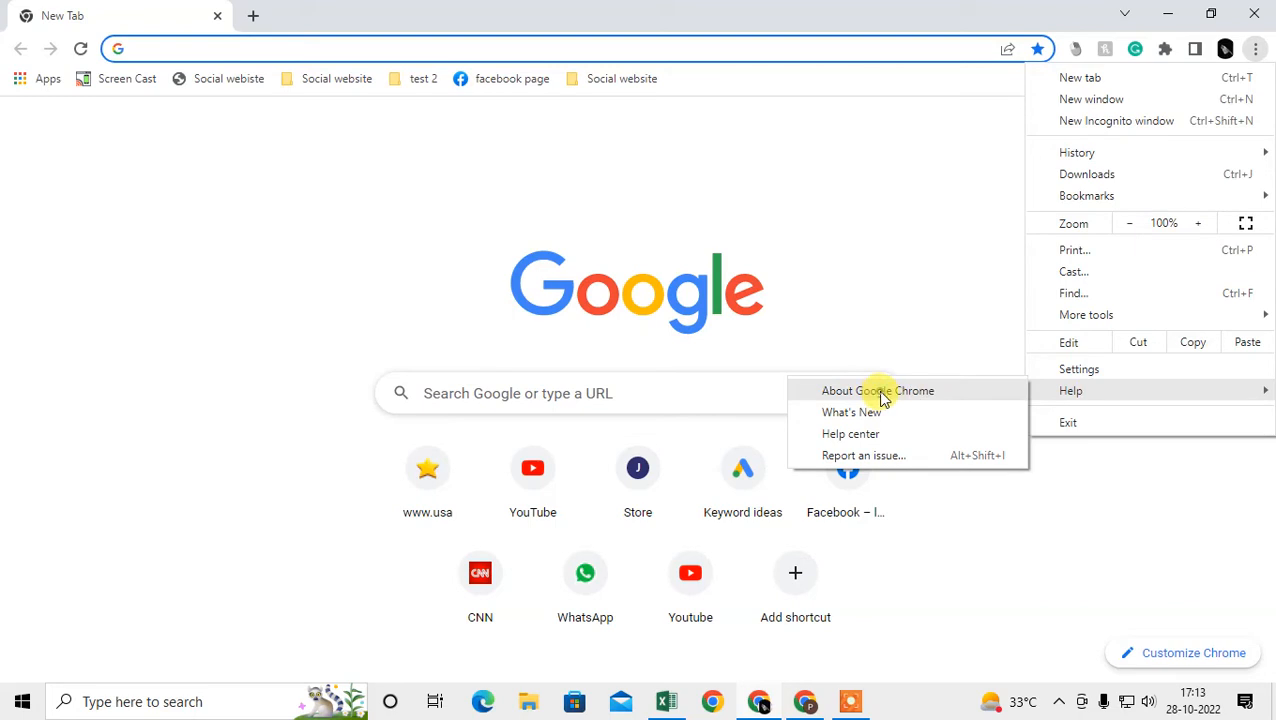
left_click(878, 390)
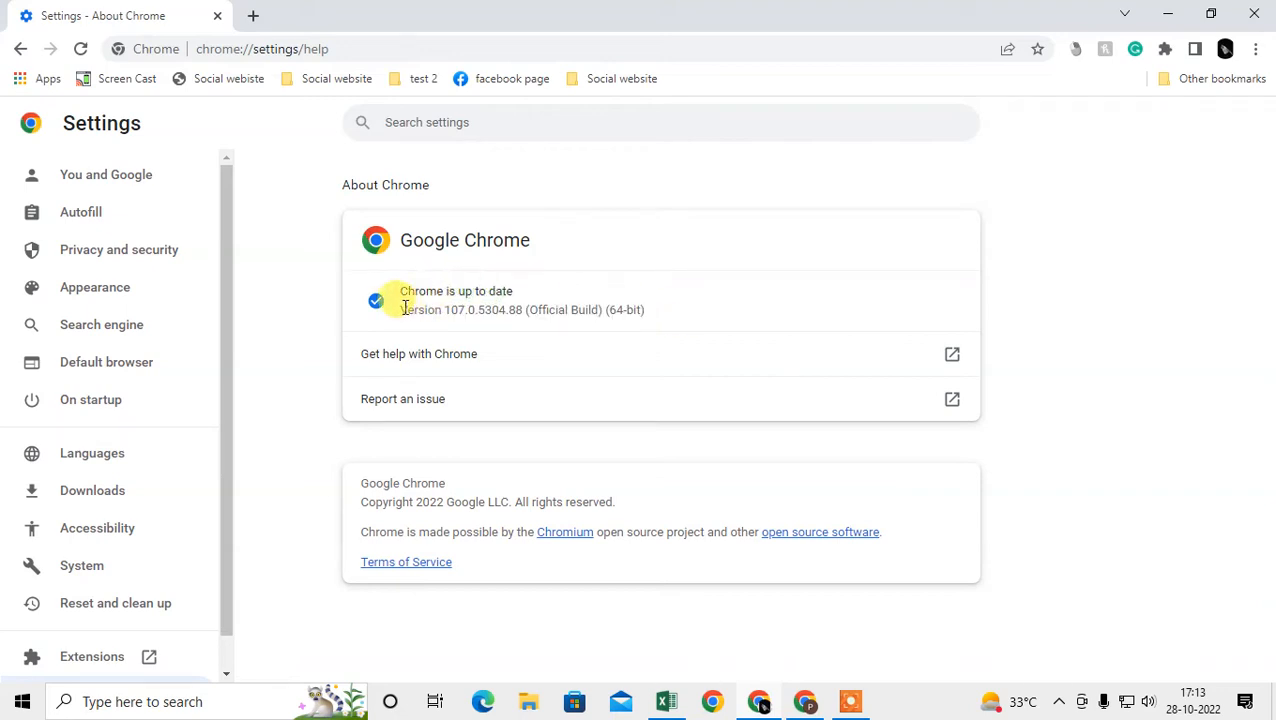
double_click(456, 292)
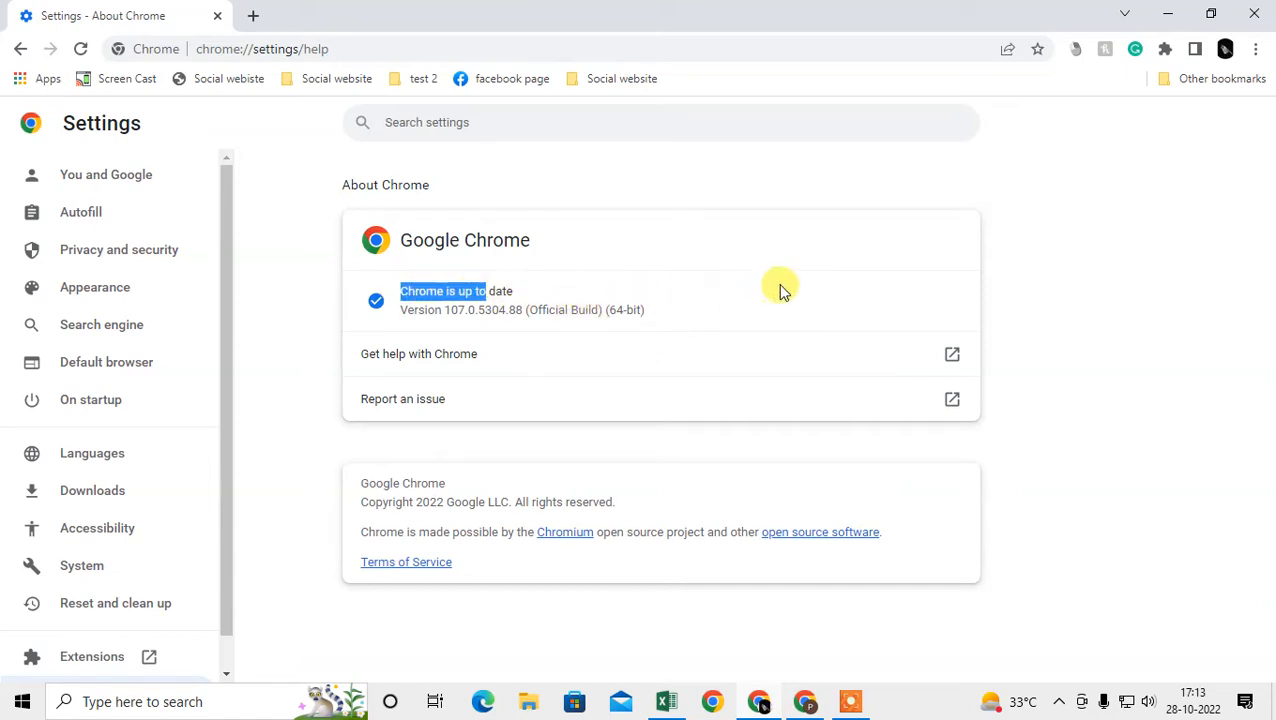
mouse_move(824, 304)
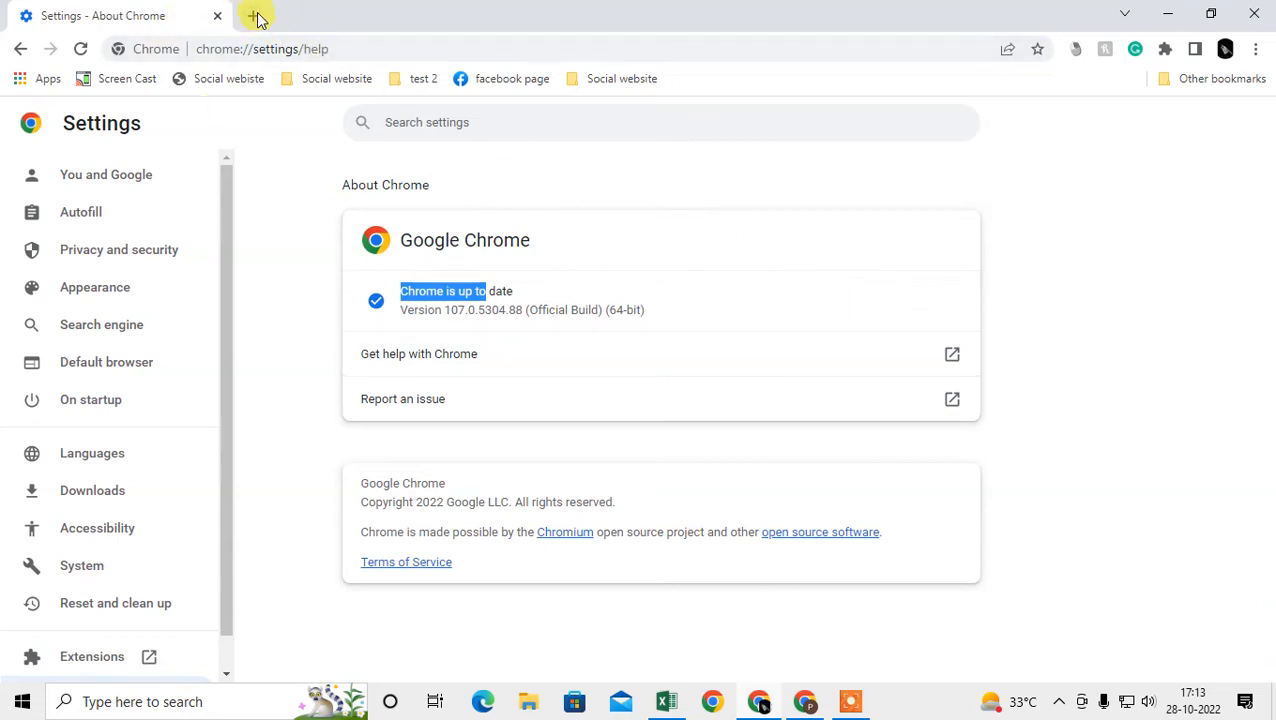
left_click(258, 16)
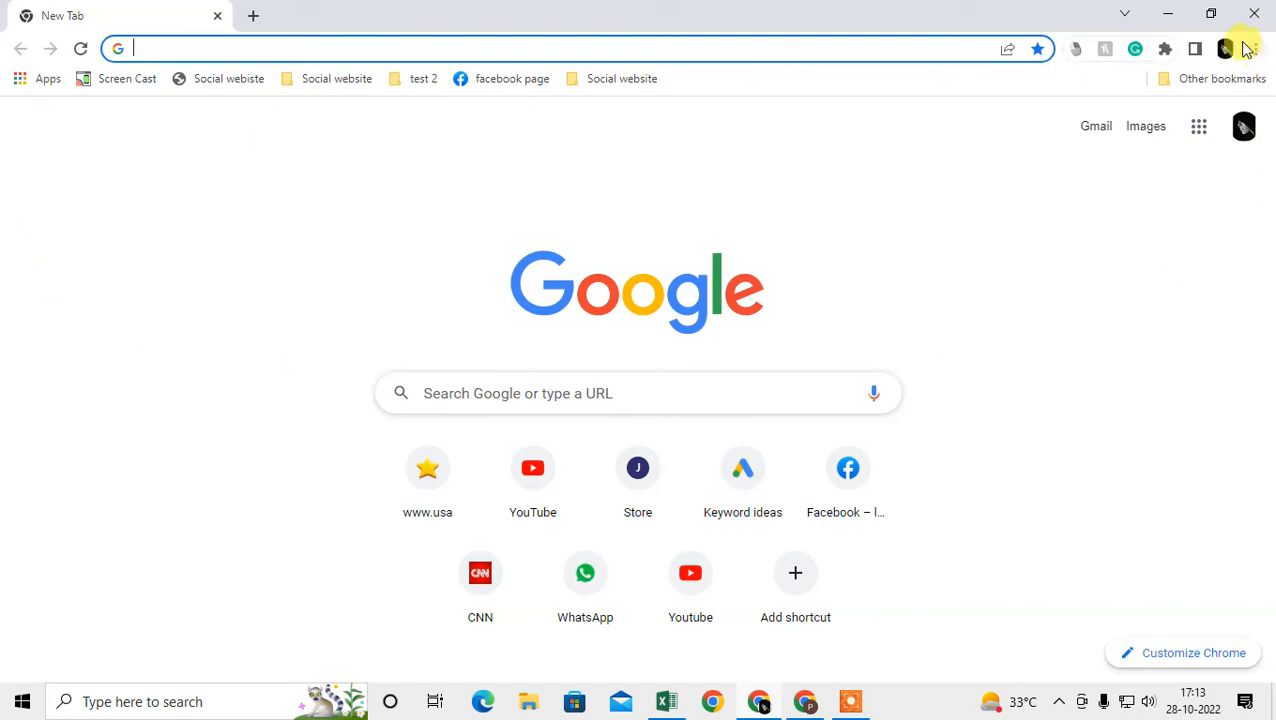
Reach Chrome's Settings page from the three-dot menu
left_click(1252, 48)
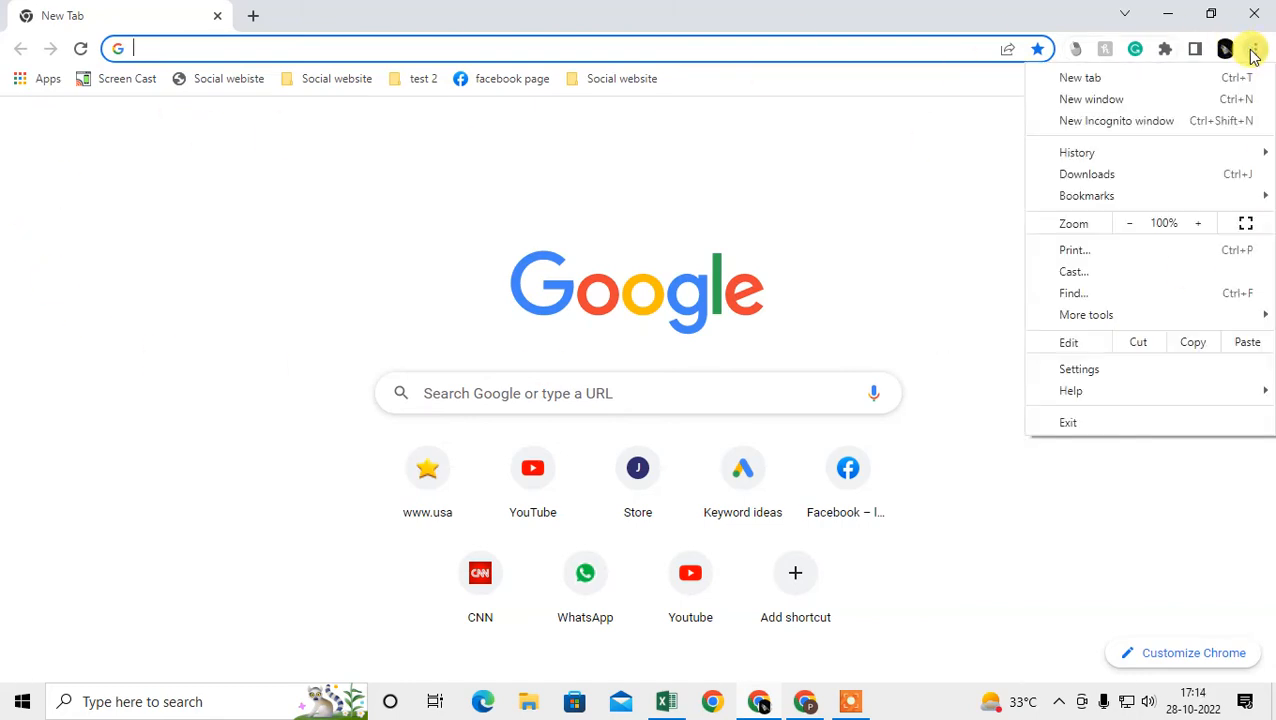
mouse_move(1108, 384)
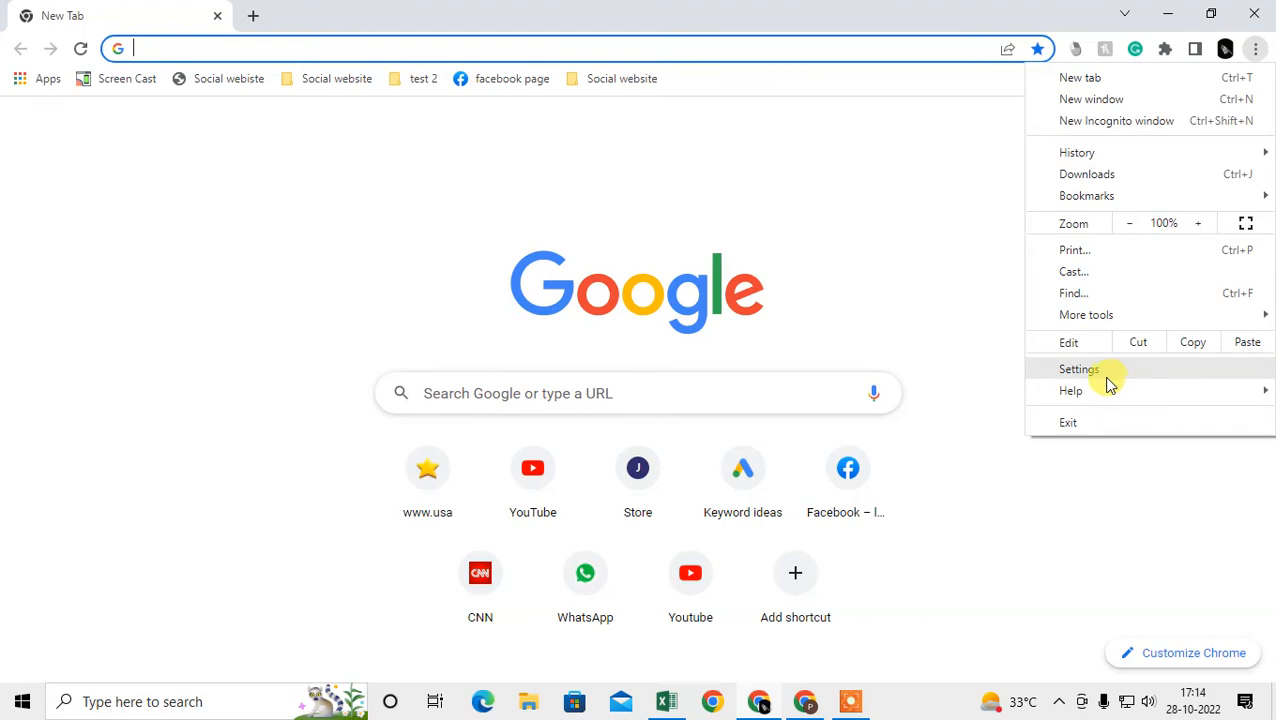
left_click(1078, 368)
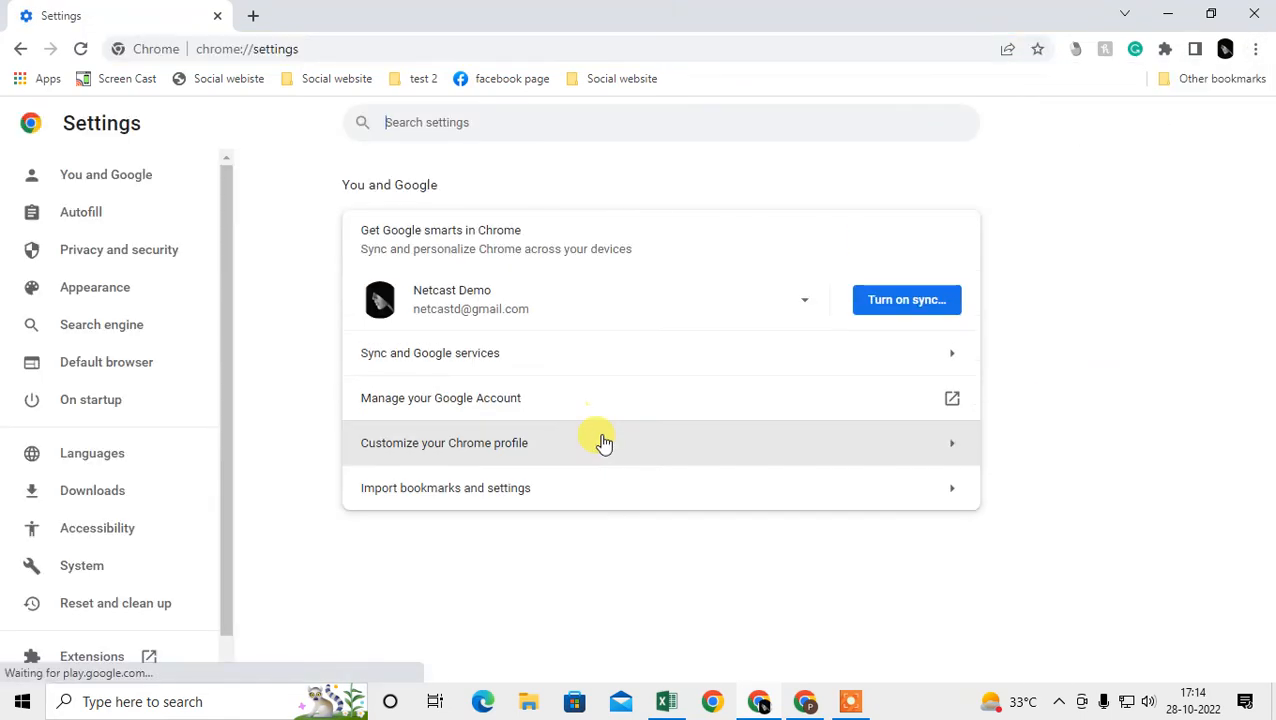
mouse_move(118, 248)
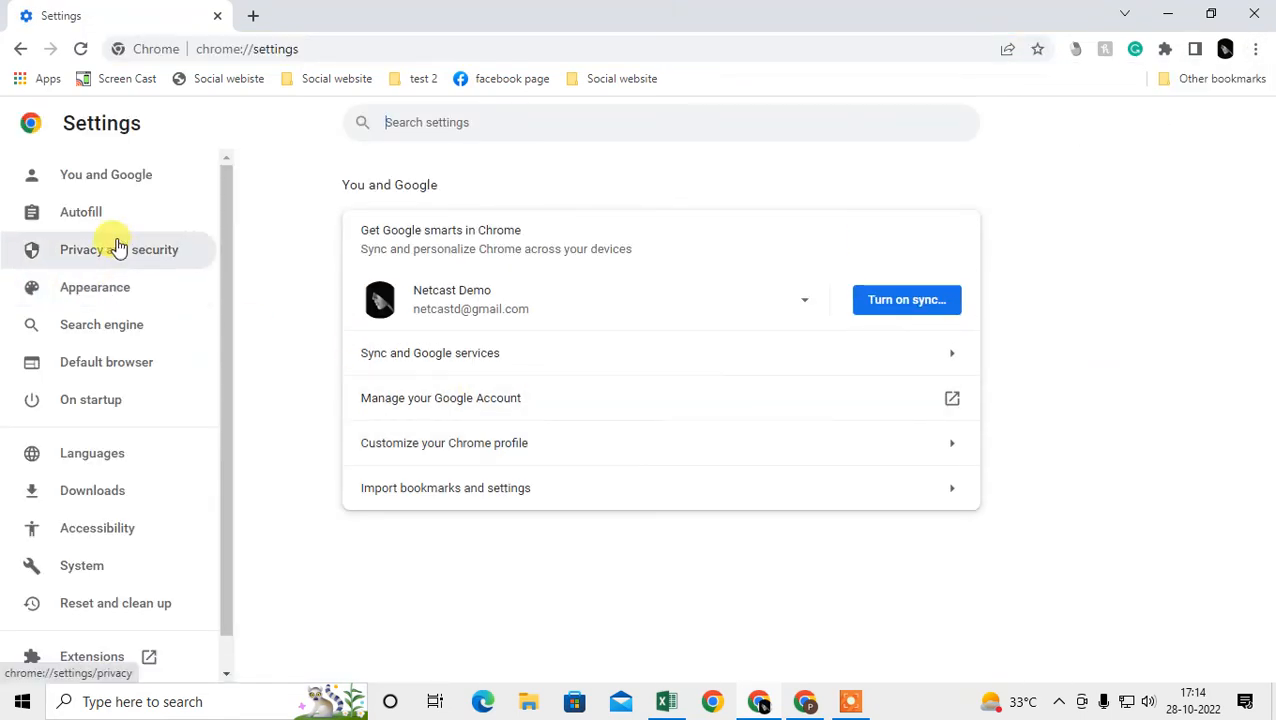
mouse_move(204, 328)
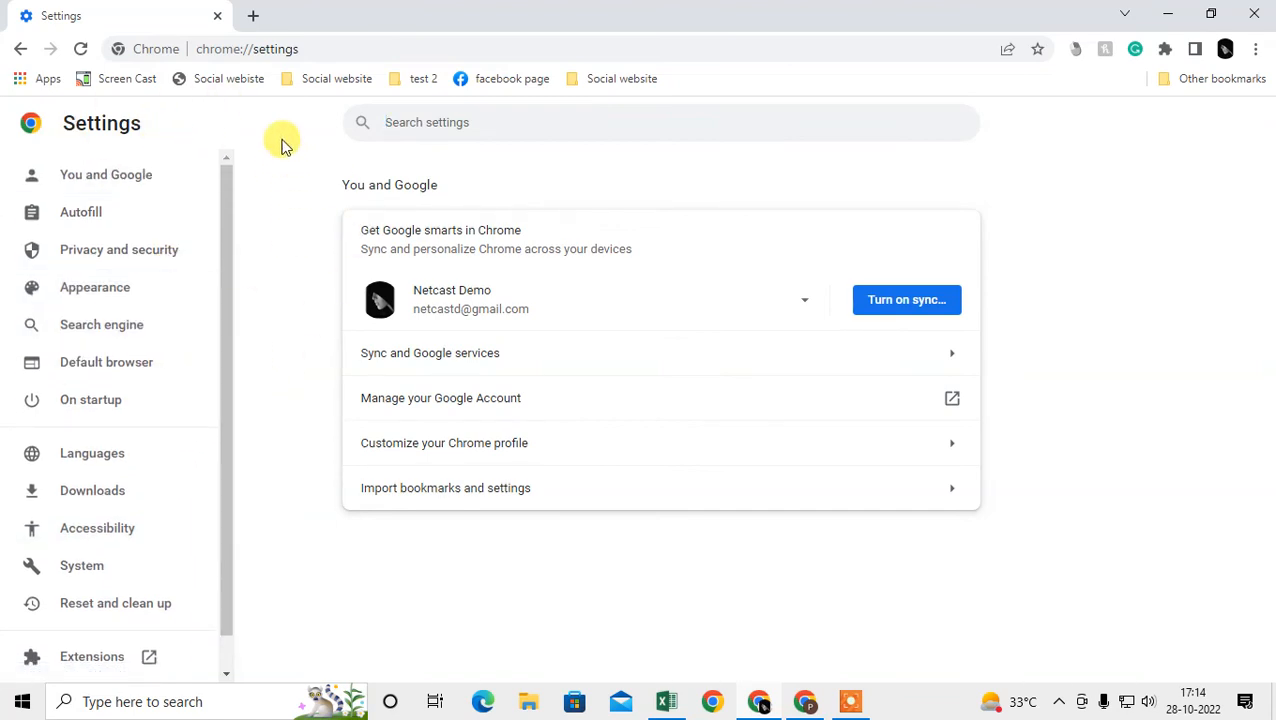
mouse_move(136, 324)
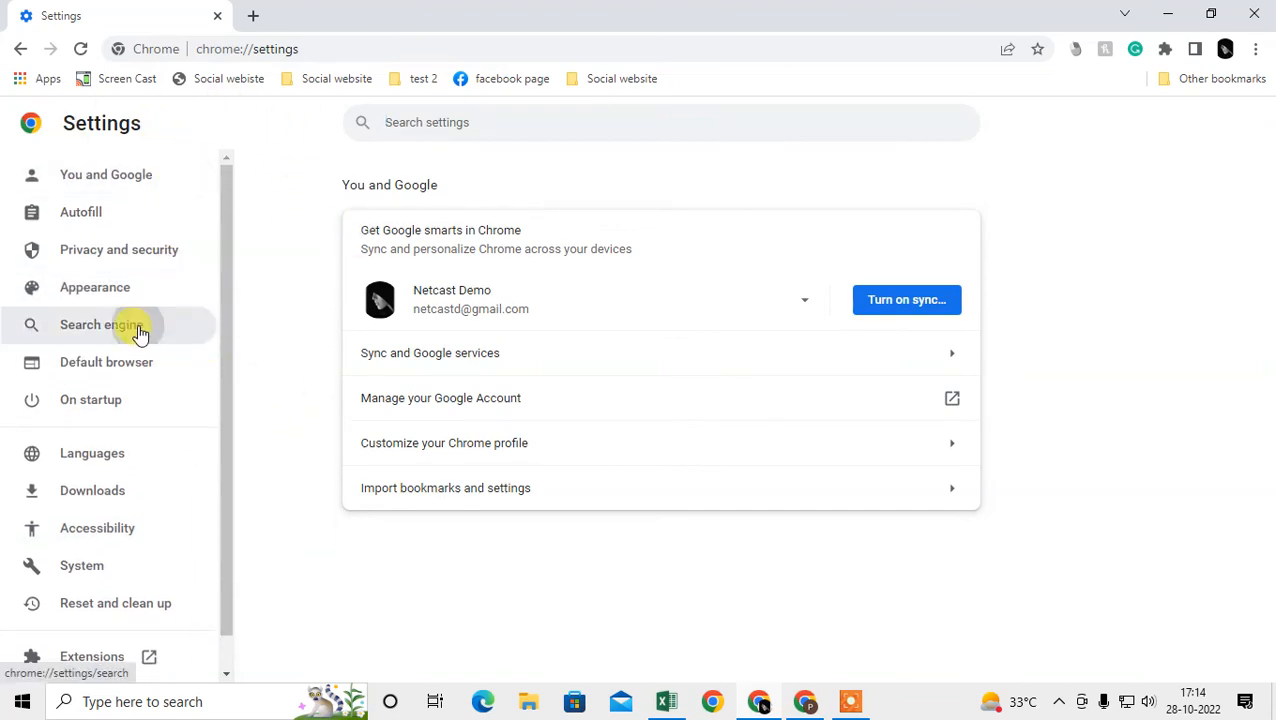
Switch the address-bar search engine from DuckDuckGo to Google, then view the new tab page
left_click(112, 324)
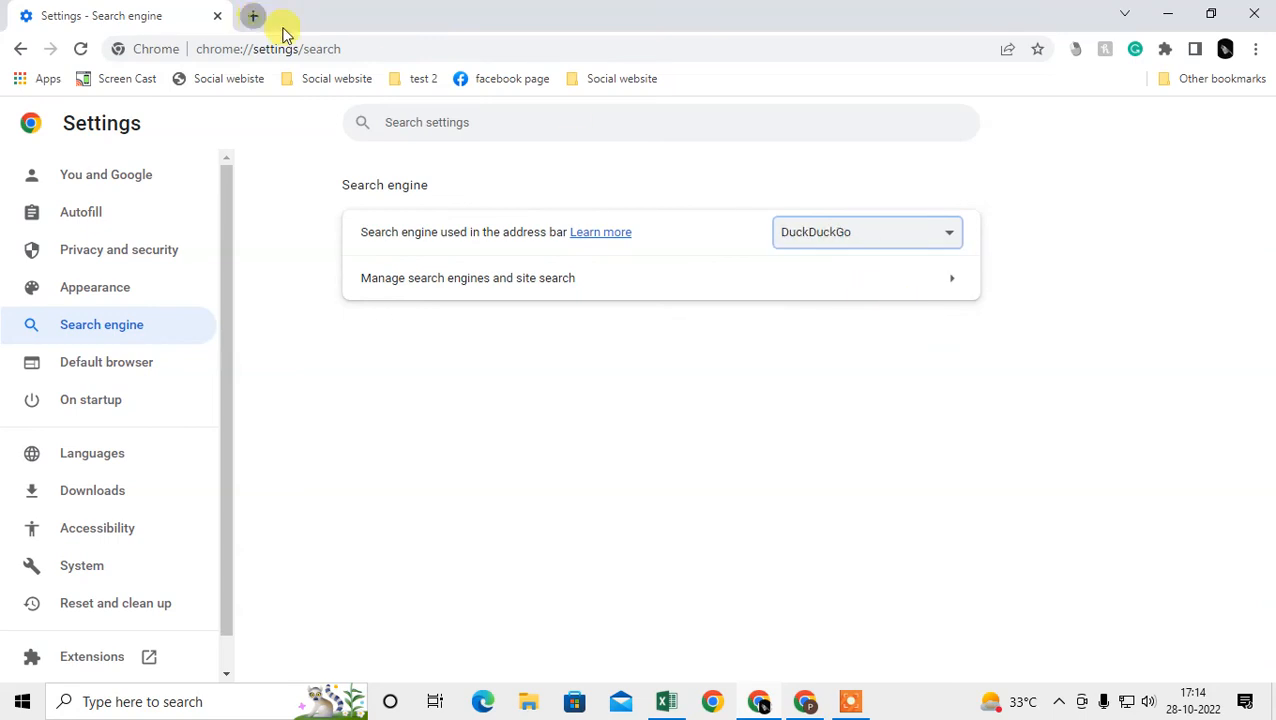
left_click(252, 16)
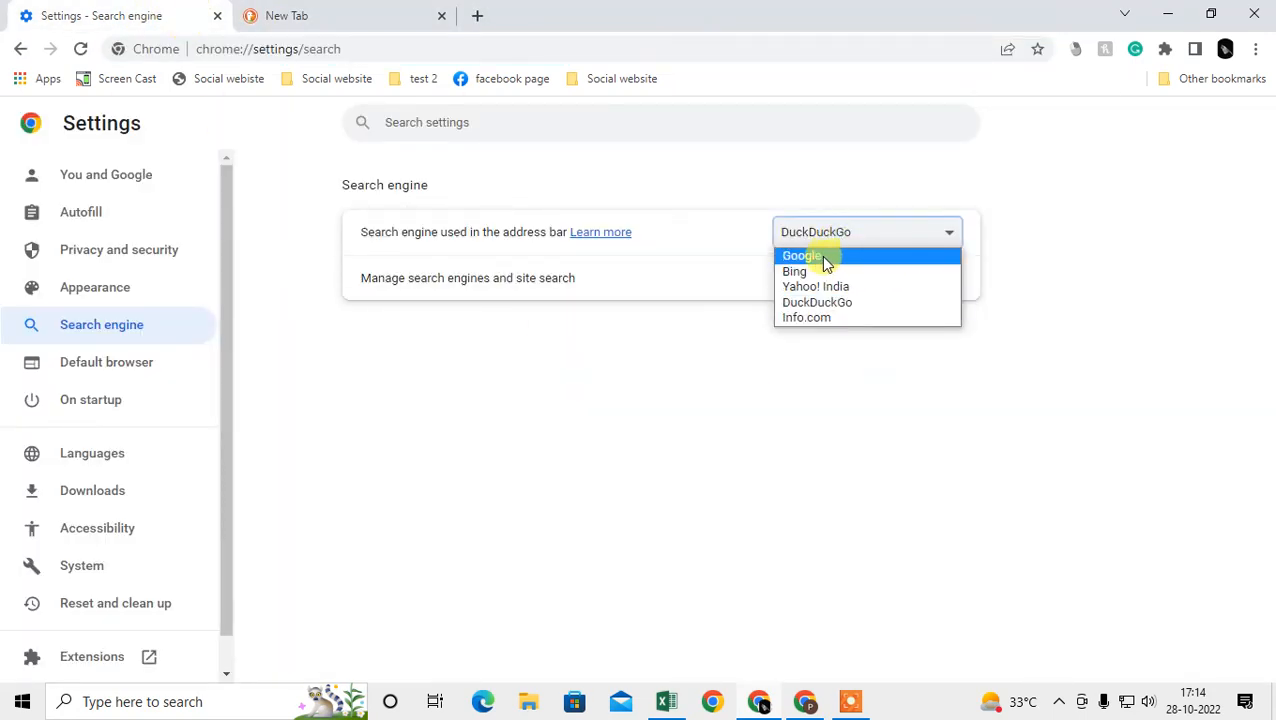
left_click(800, 256)
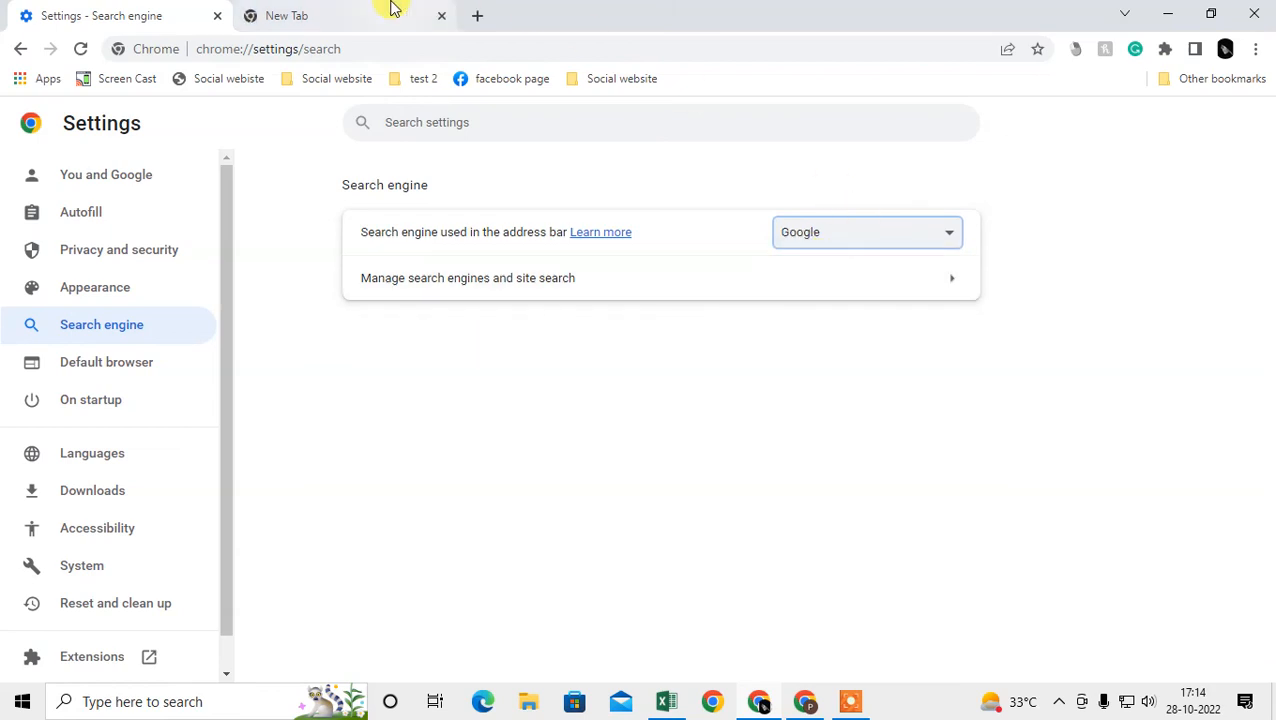
mouse_move(120, 16)
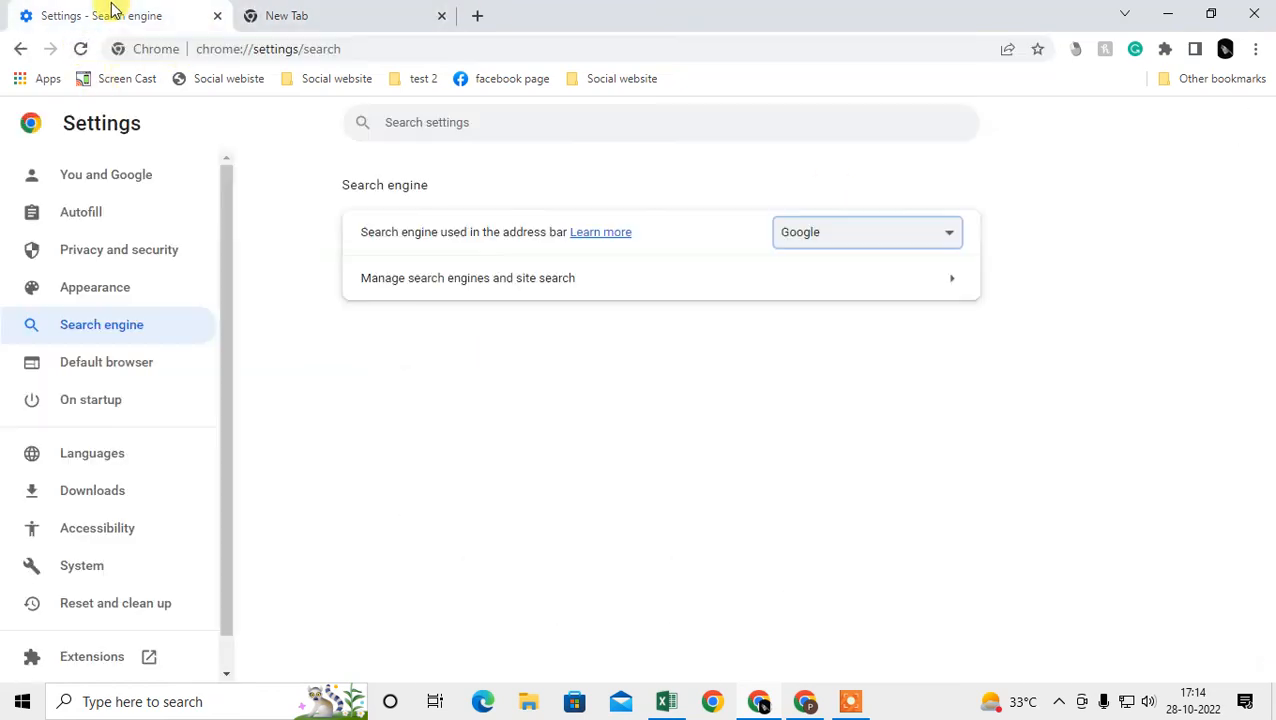
left_click(300, 16)
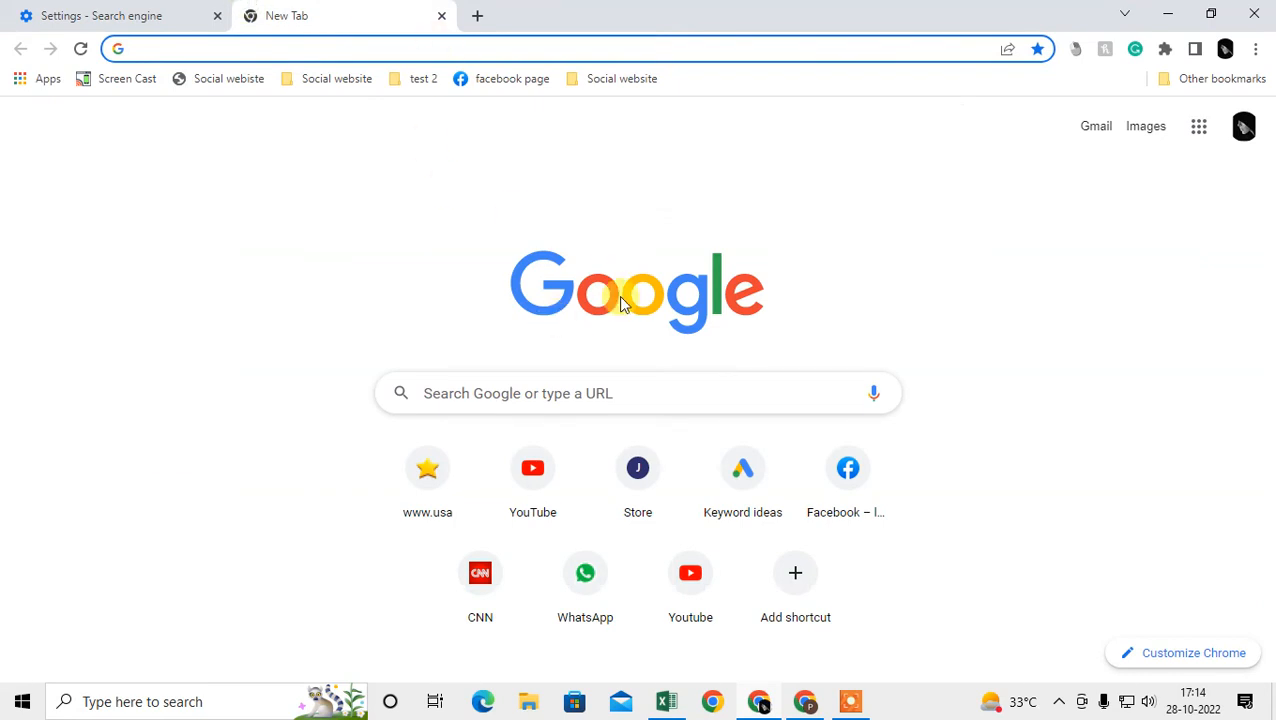